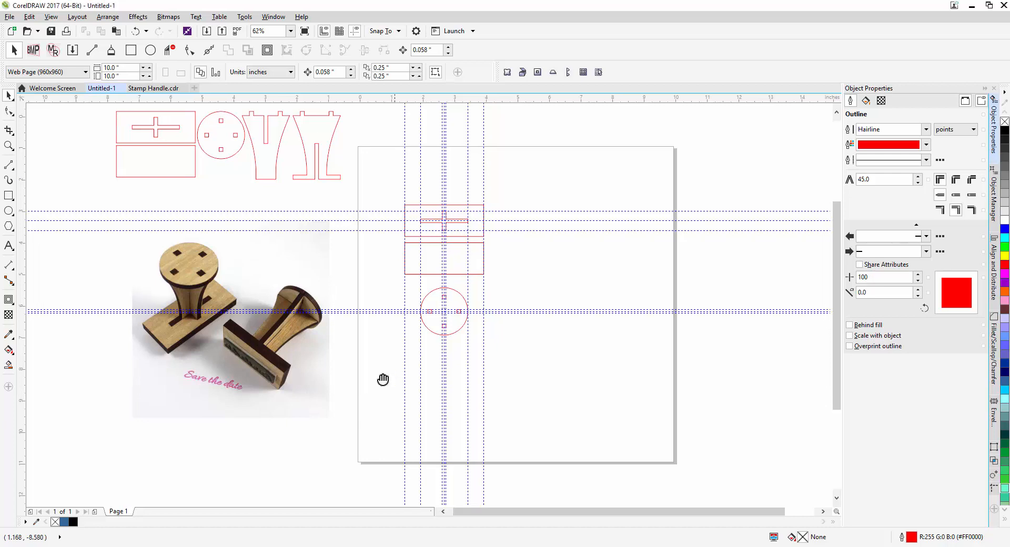
Step: Zoom to 250% on the layout and align vertical guidelines with the circle's square holes
drag(383, 379, 392, 334)
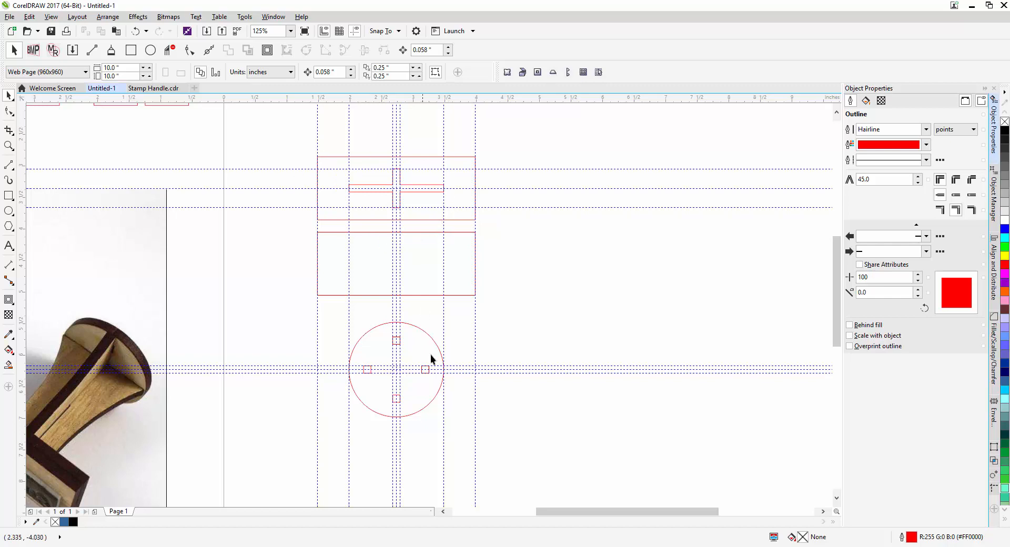
scroll(down, 3)
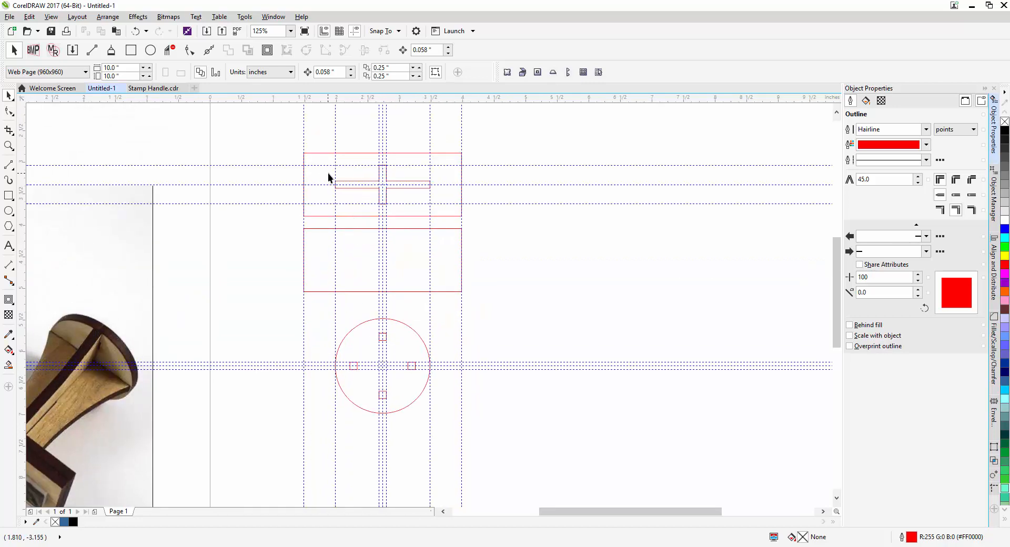
mouse_move(329, 204)
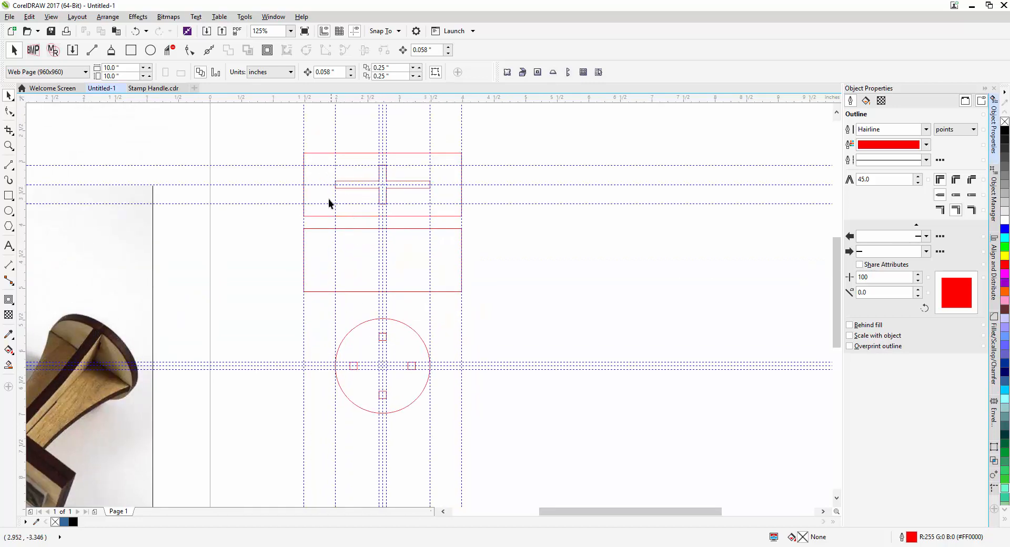
text(250)
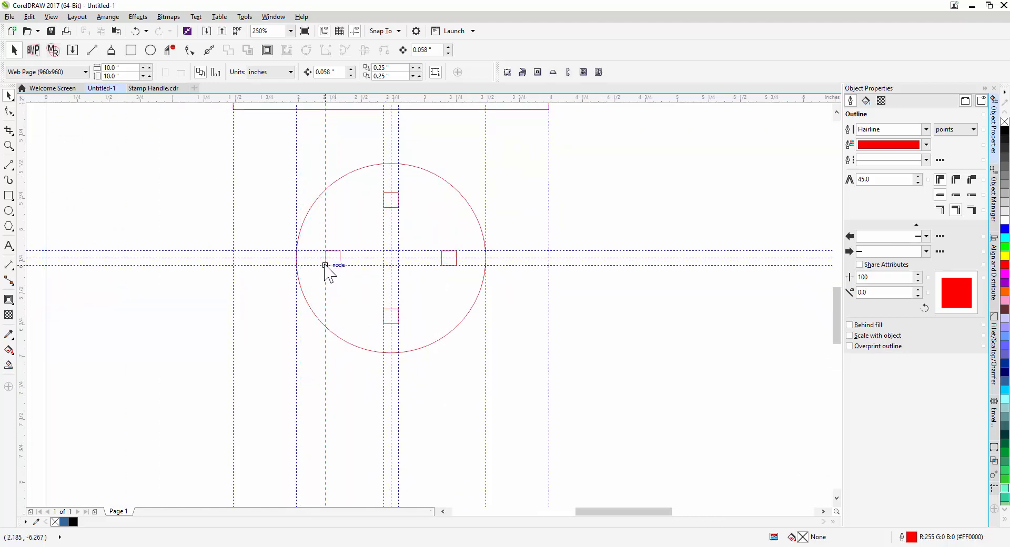
click(326, 259)
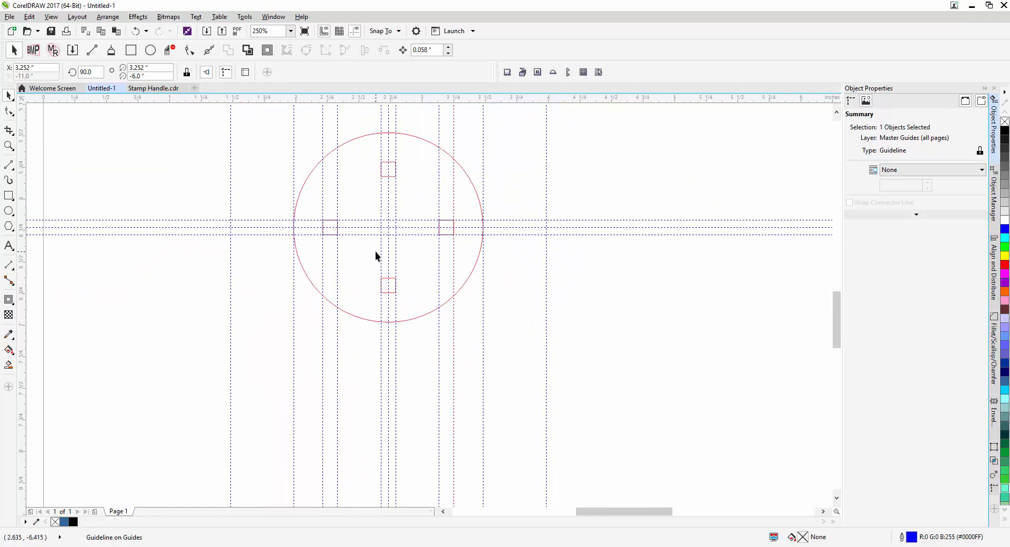
drag(377, 256, 350, 270)
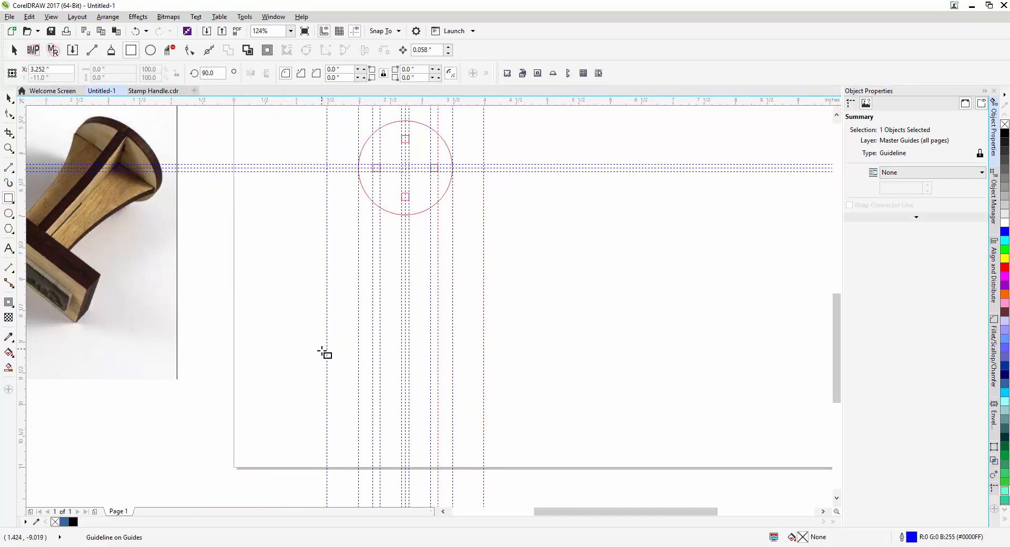
Step: Draw a 2.5 in by 0.116 in rectangle below the circle and place a guideline along it
drag(326, 364, 452, 377)
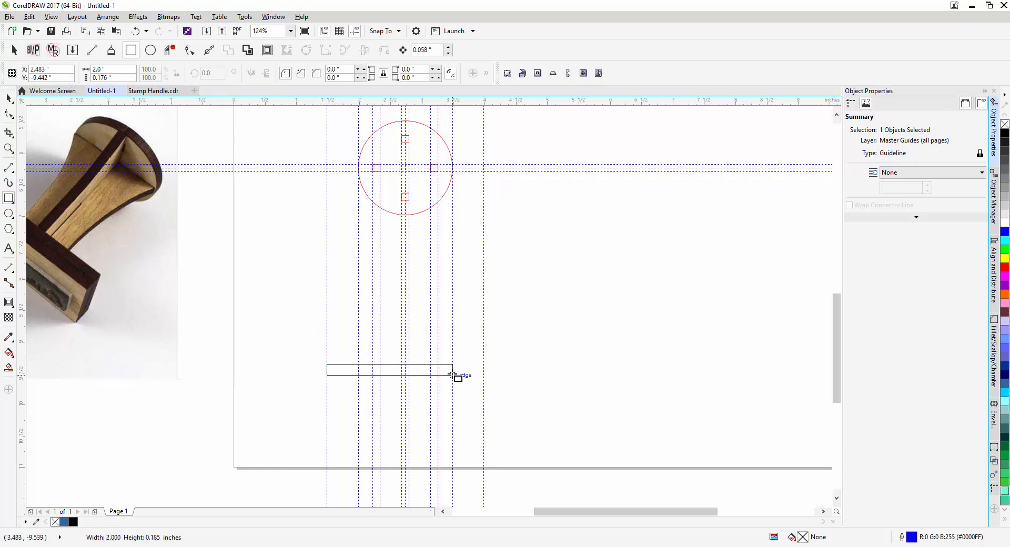
drag(451, 375, 487, 372)
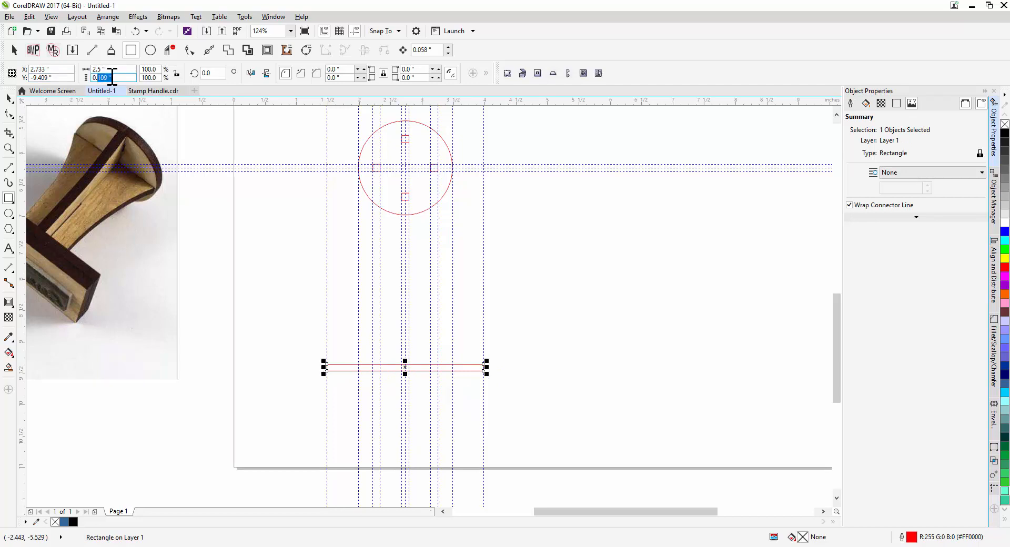
text(0.116)
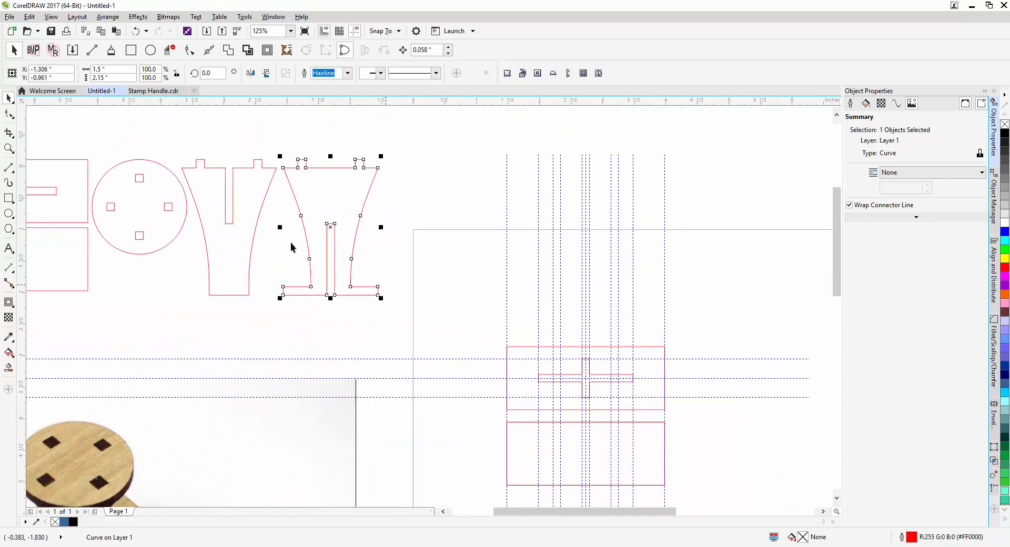
mouse_move(294, 294)
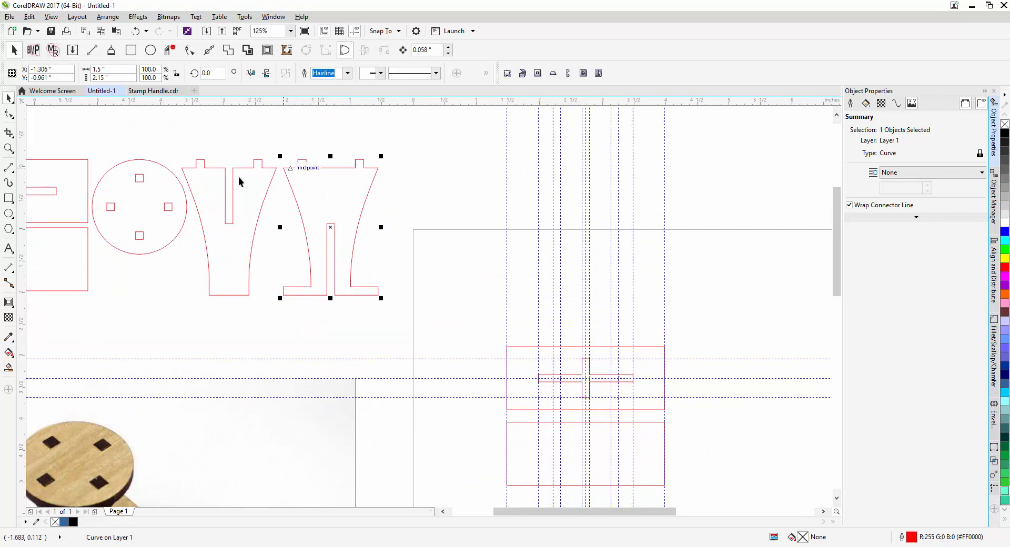
drag(239, 182, 211, 198)
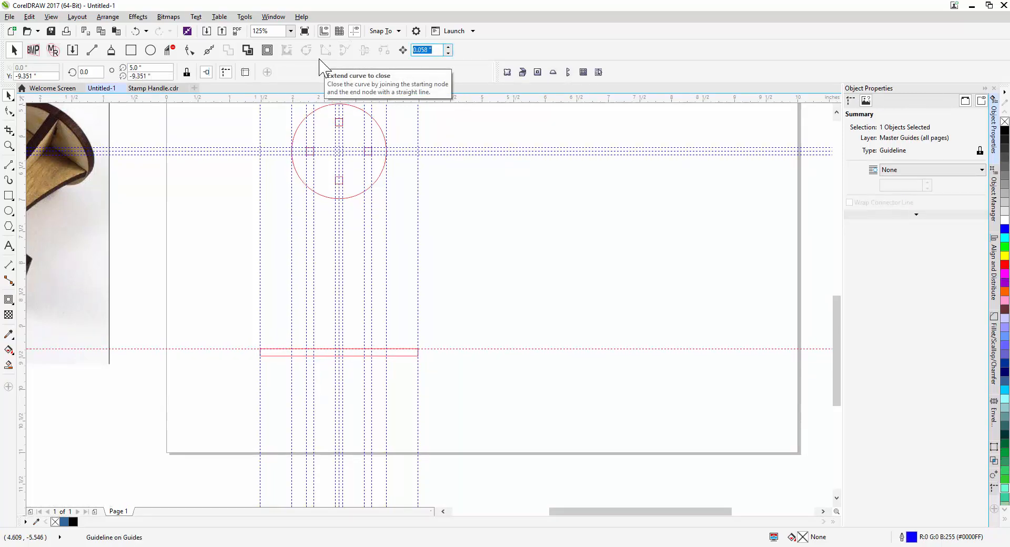
Step: Move the horizontal guideline 2.15 in up above the thin rectangle at 250% zoom
text(2.1)
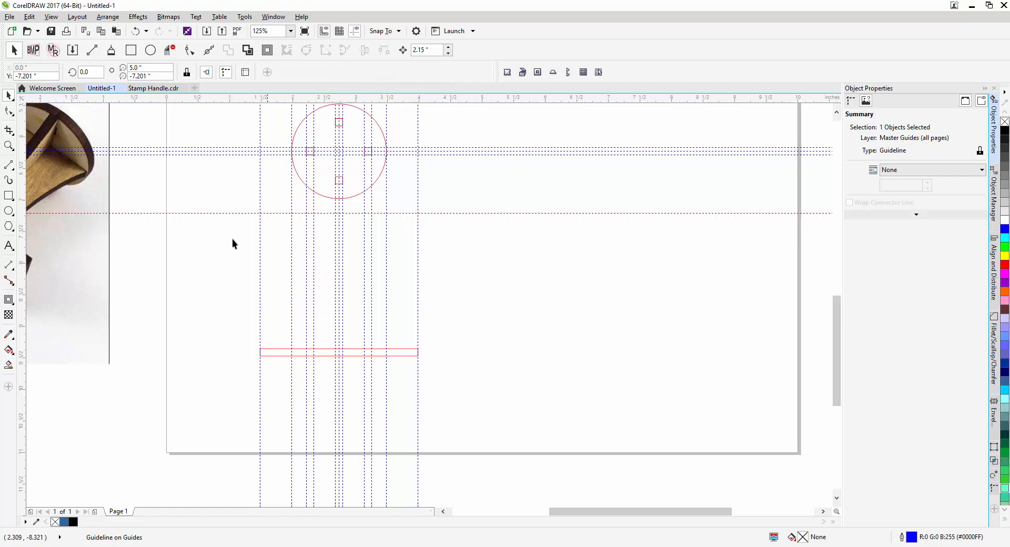
mouse_move(252, 197)
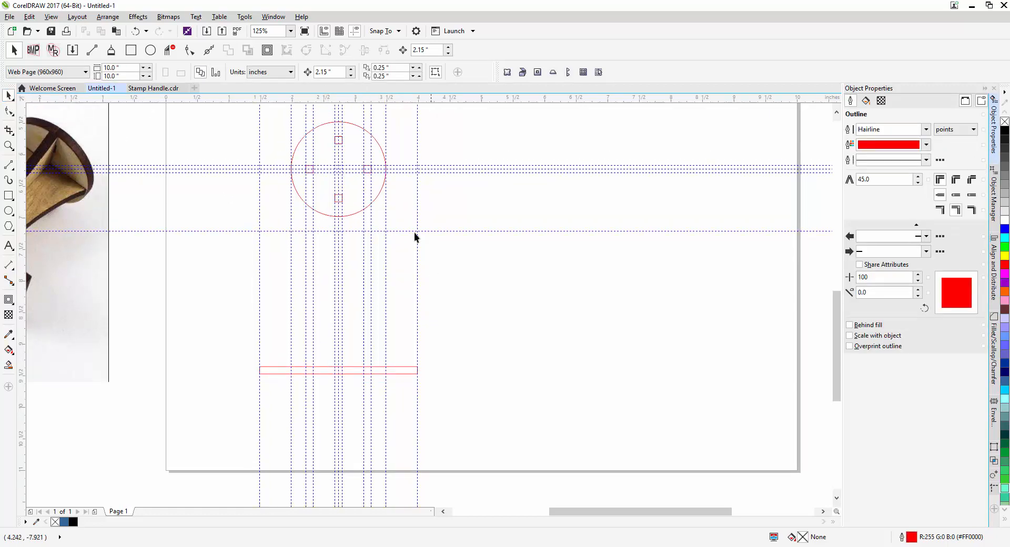
text(250)
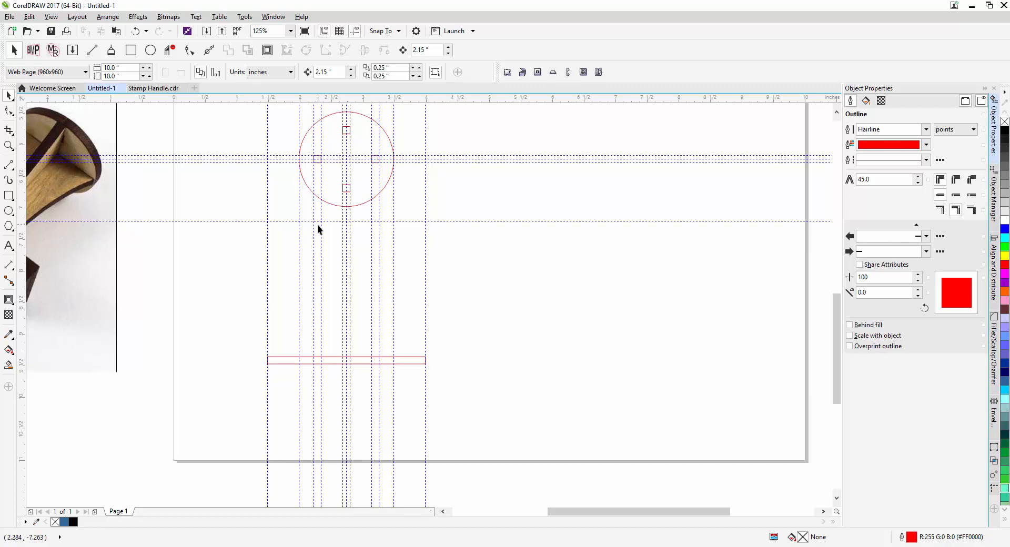
mouse_move(341, 223)
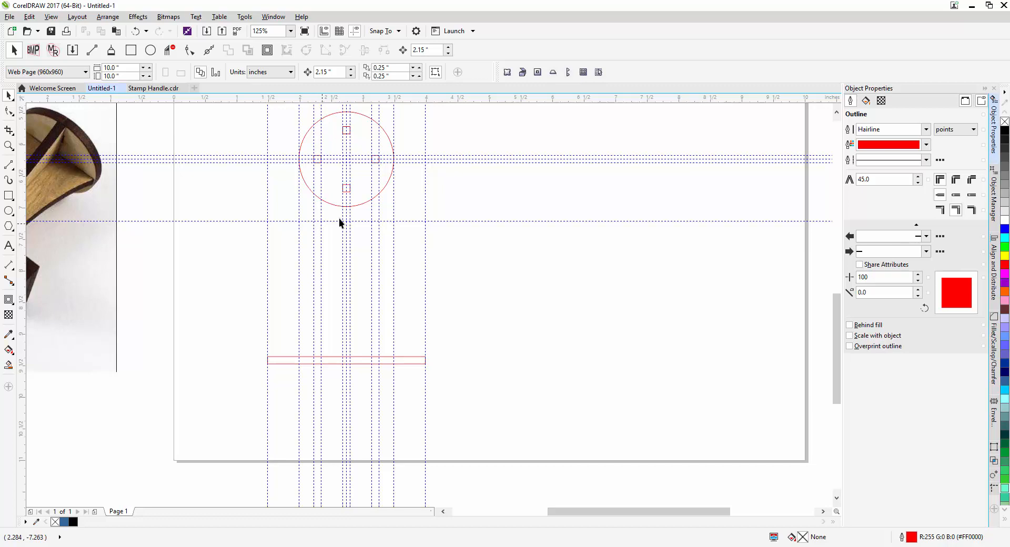
mouse_move(321, 233)
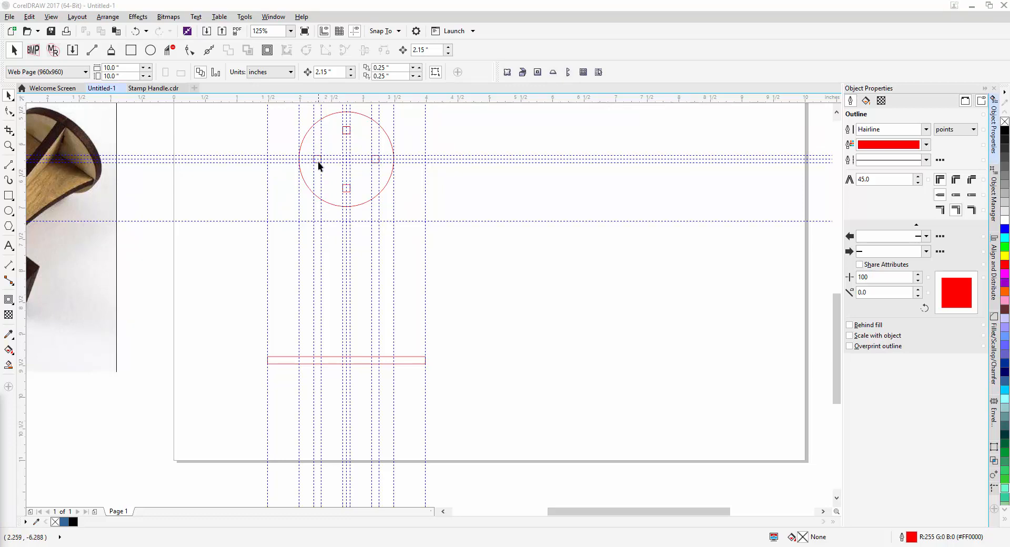
mouse_move(394, 67)
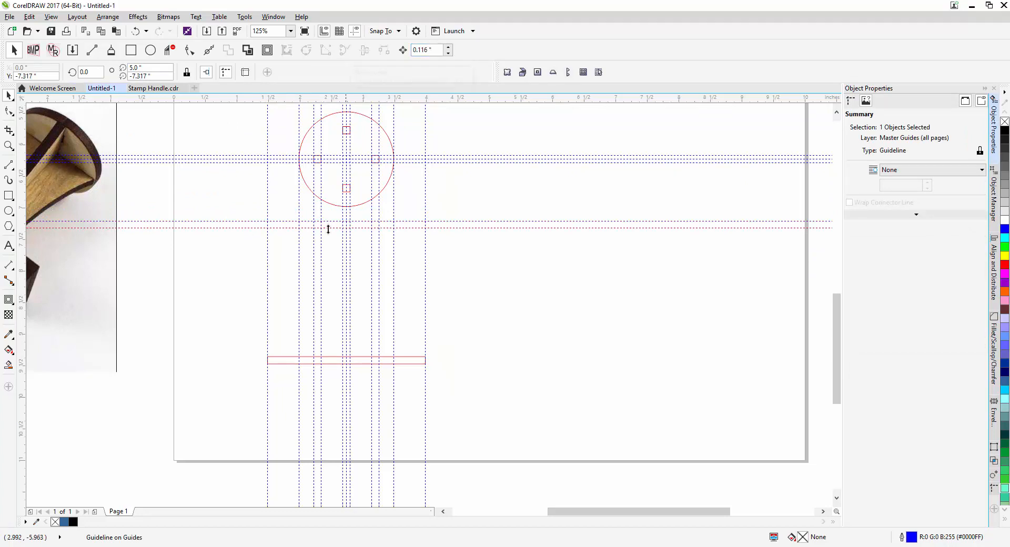
Step: Add a second guideline 0.116 in below the first and draw a small square at the intersection
click(288, 30)
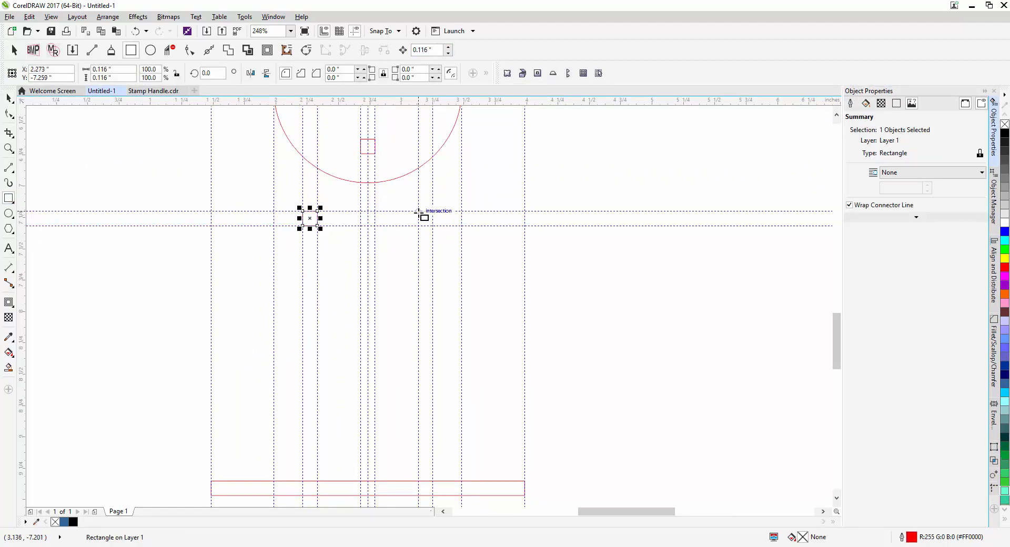
drag(310, 218, 426, 218)
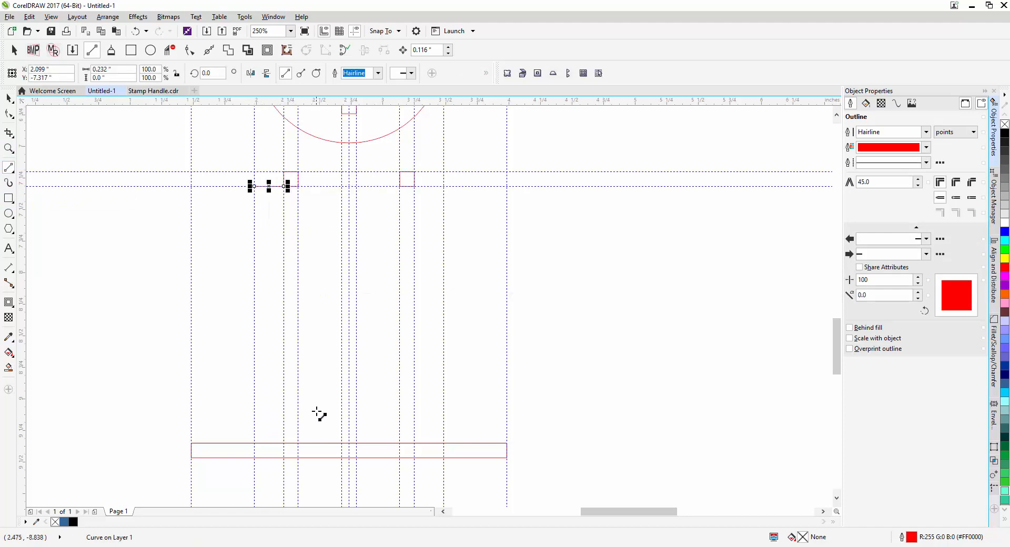
mouse_move(319, 438)
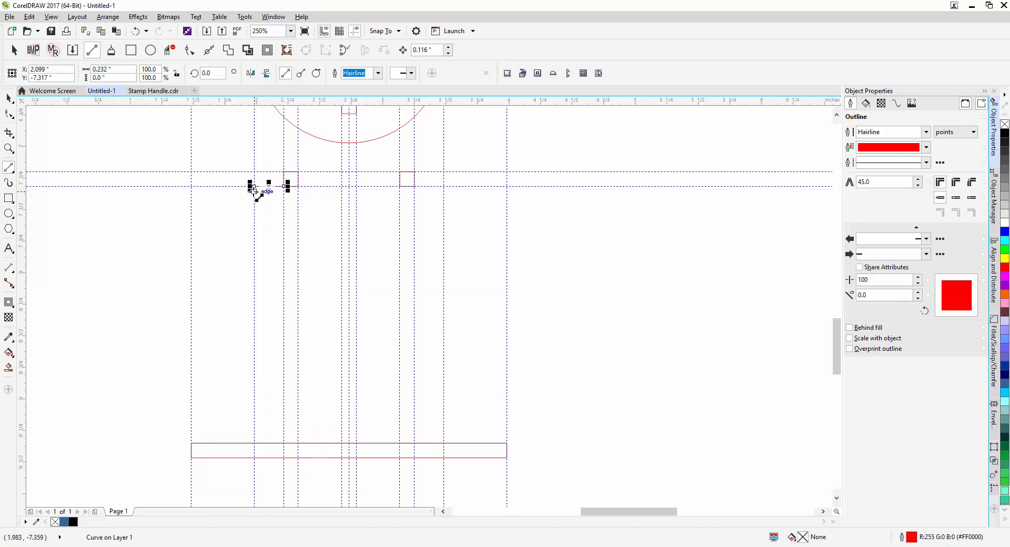
mouse_move(306, 360)
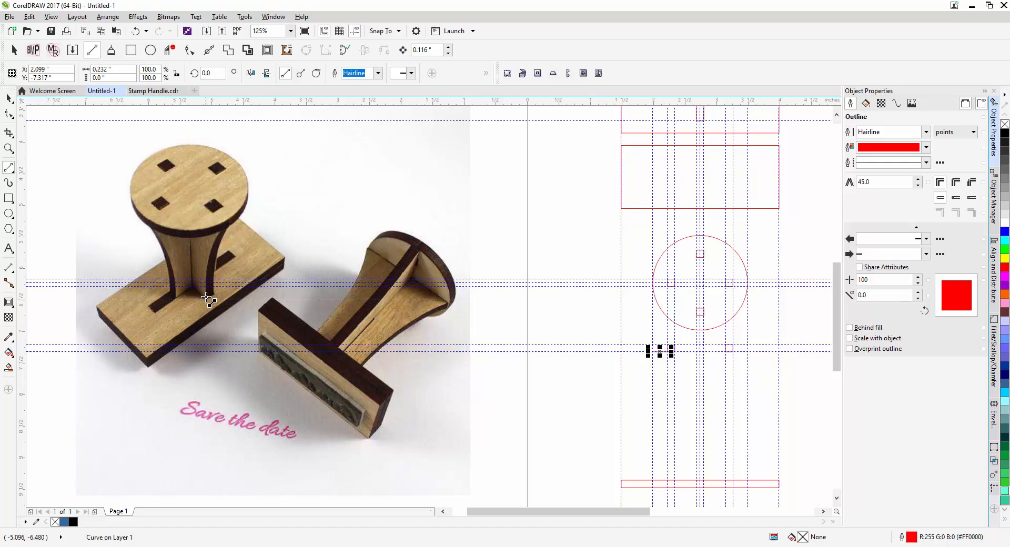
mouse_move(208, 301)
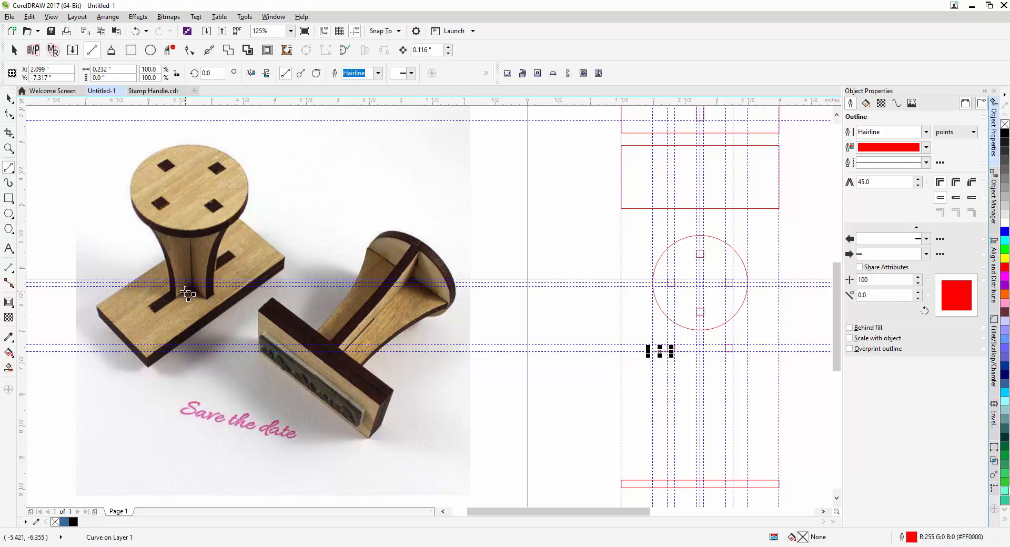
mouse_move(209, 302)
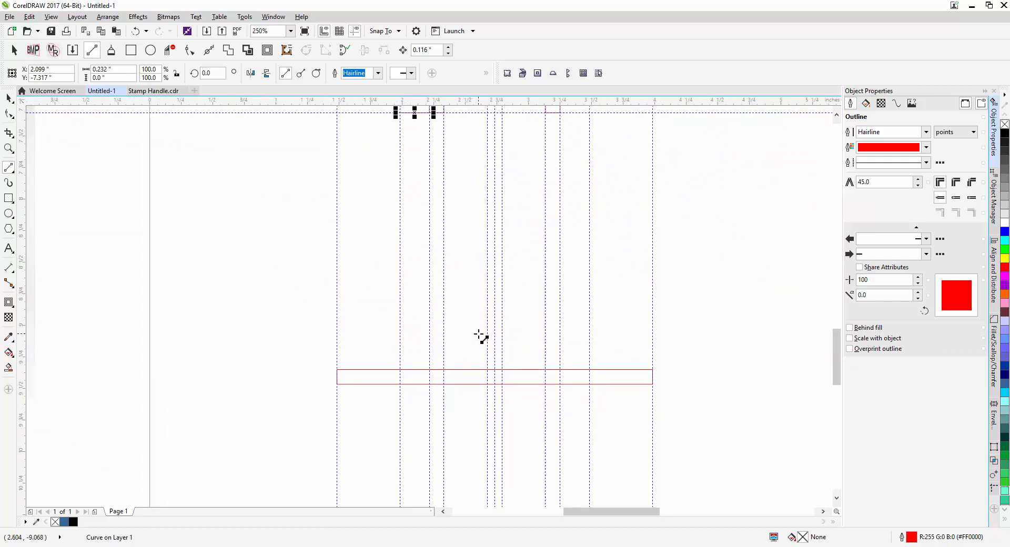
mouse_move(486, 358)
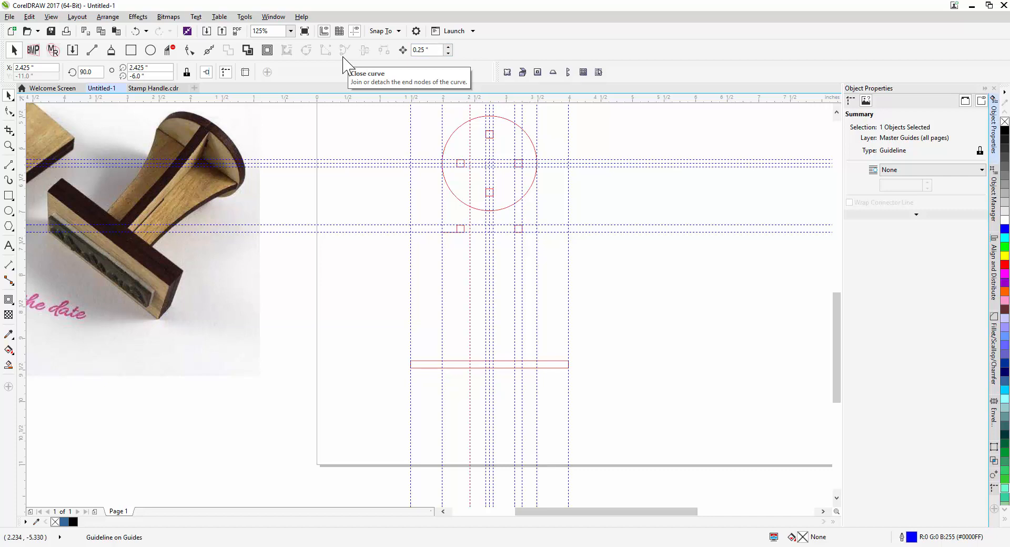
mouse_move(447, 236)
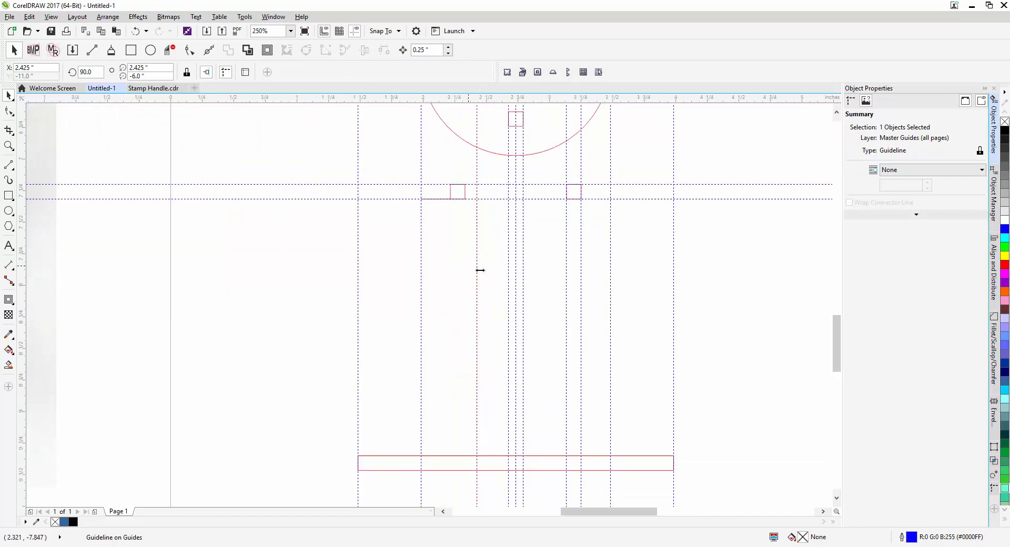
scroll(down, 3)
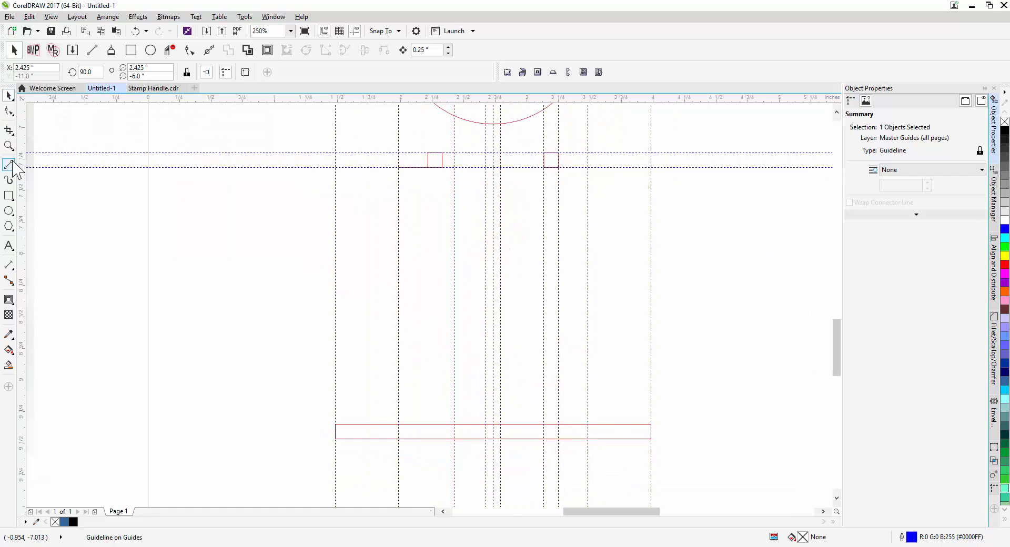
Step: Draw the curved left blade edge from the top guide corner down onto the base rectangle
click(9, 168)
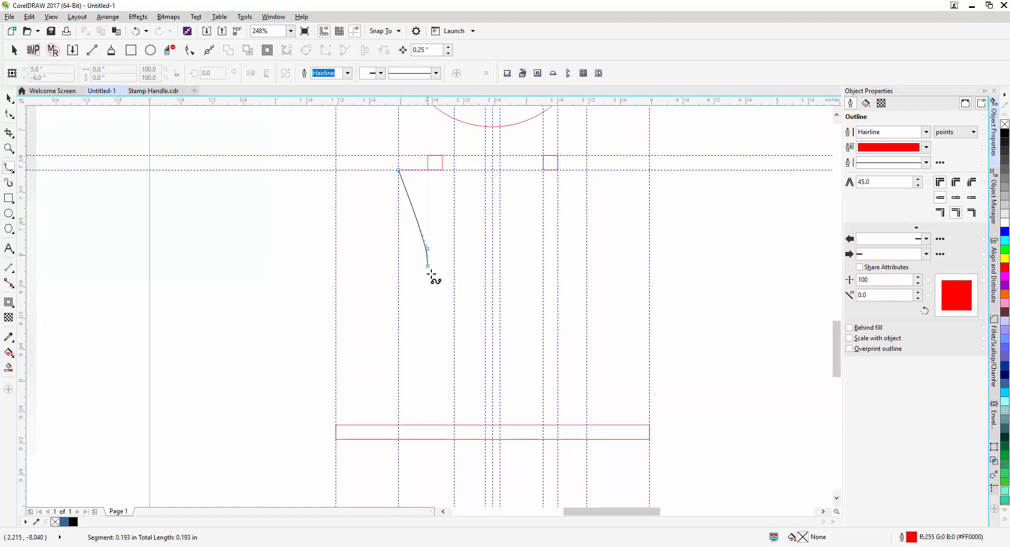
drag(427, 266, 443, 321)
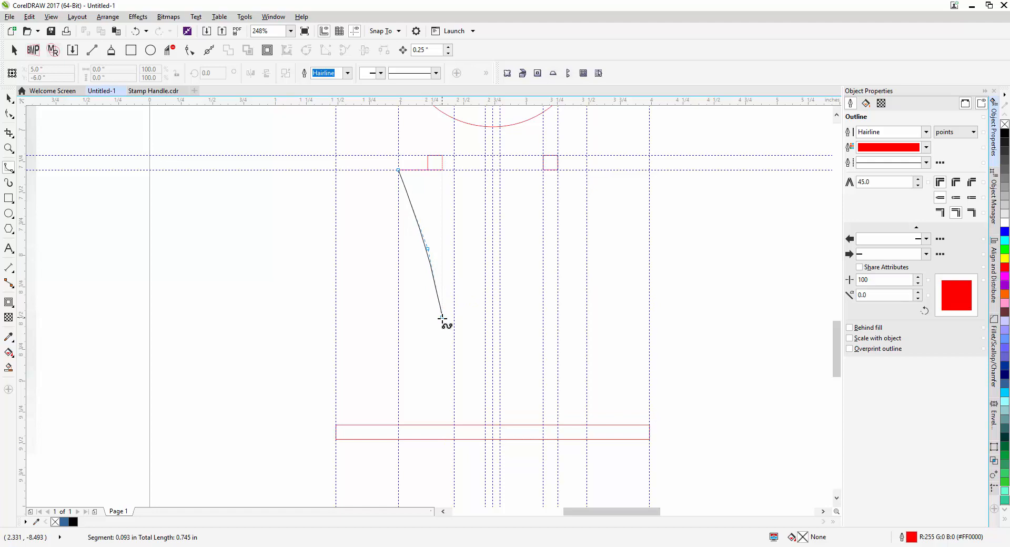
drag(441, 322, 453, 394)
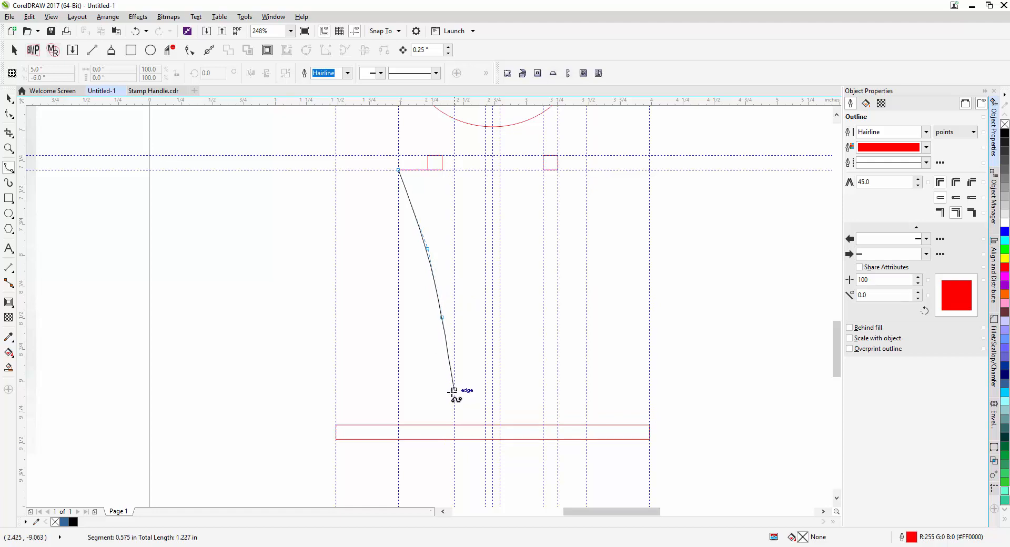
drag(452, 394, 452, 425)
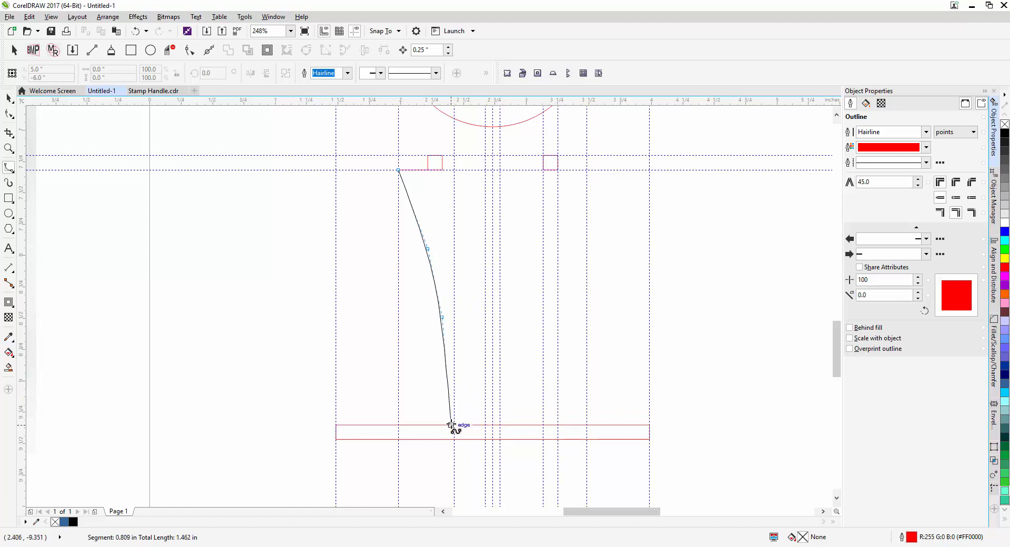
drag(452, 430, 455, 422)
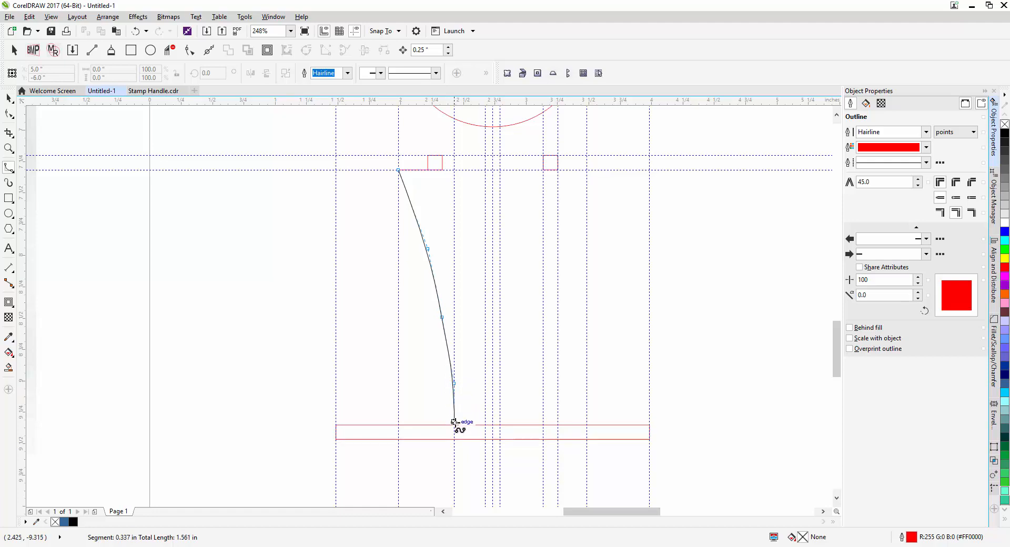
drag(453, 422, 412, 406)
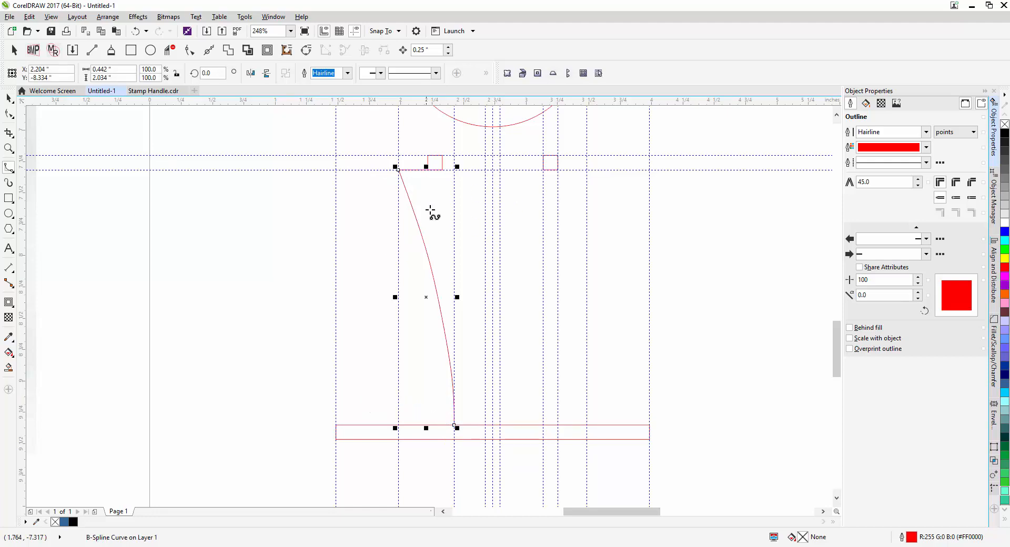
mouse_move(25, 110)
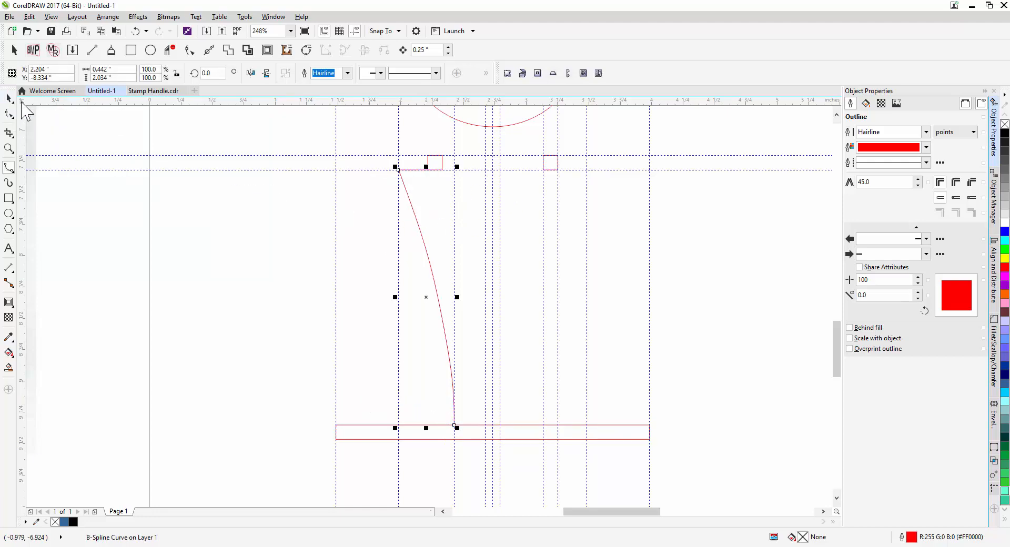
mouse_move(419, 229)
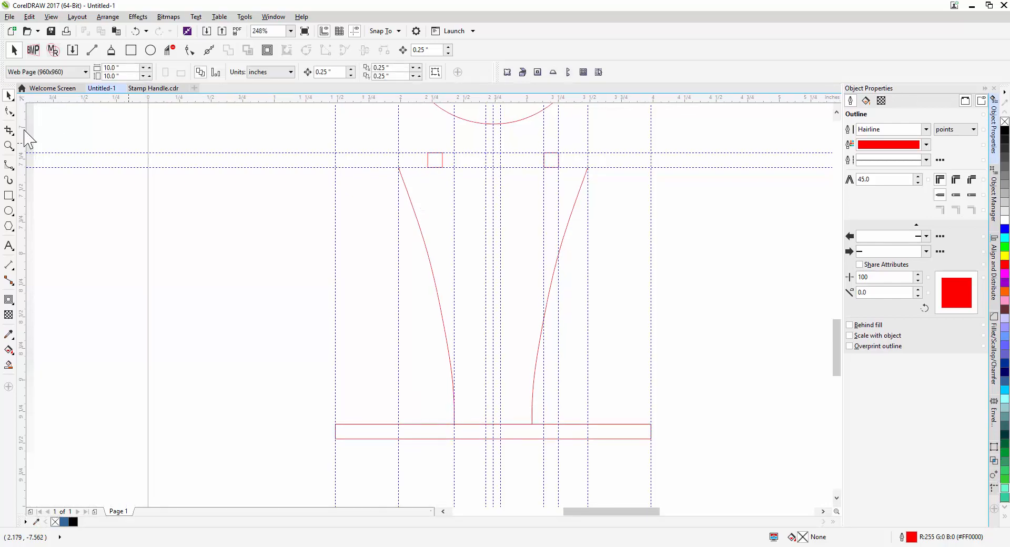
Step: Draw a straight Bezier top edge between the curve tops and weld it with the two tabs
click(9, 161)
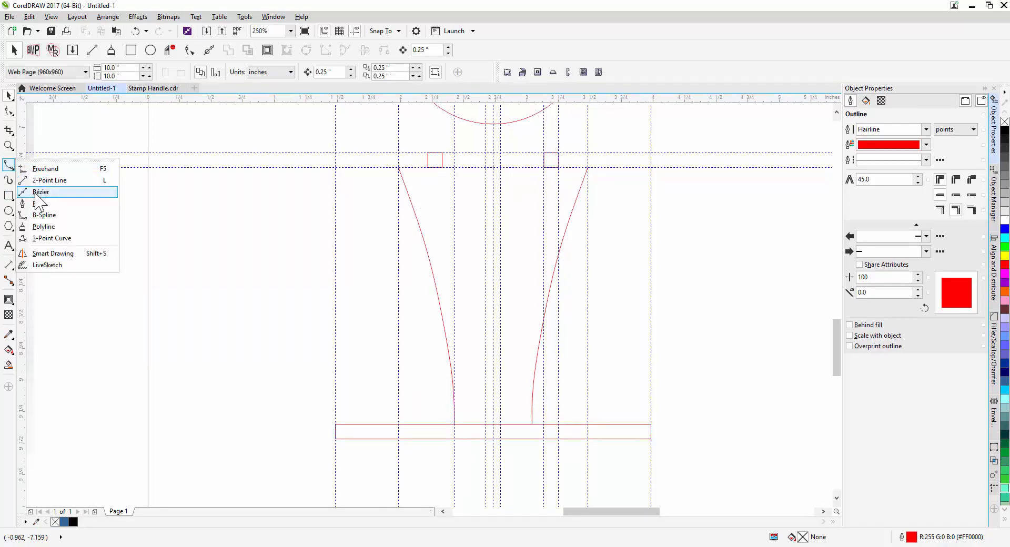
click(50, 180)
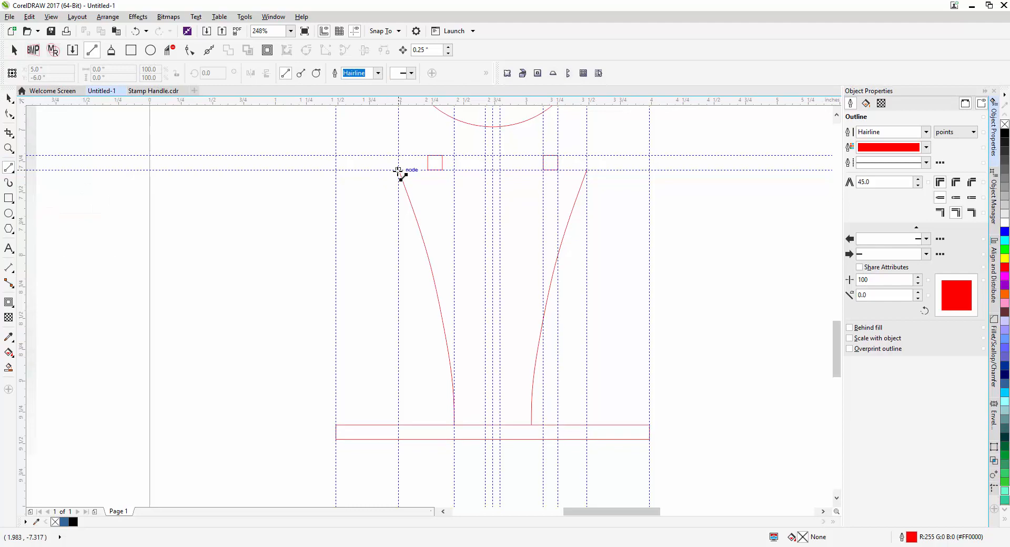
drag(400, 170, 589, 170)
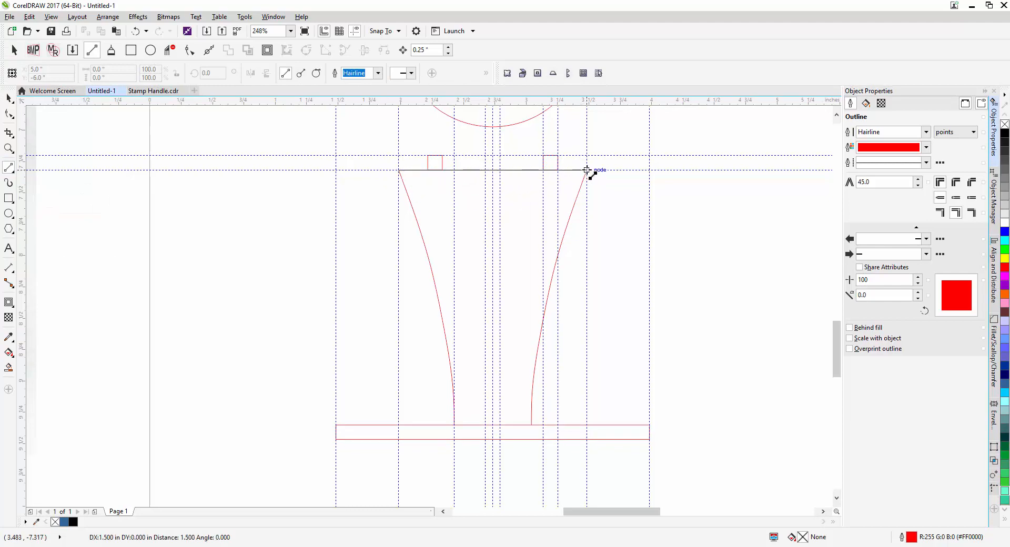
click(170, 50)
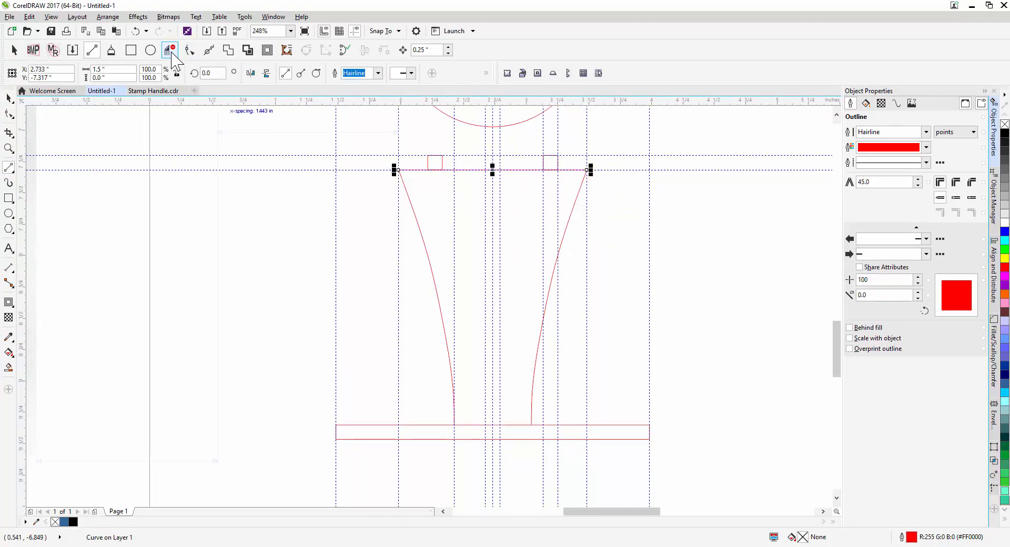
mouse_move(171, 50)
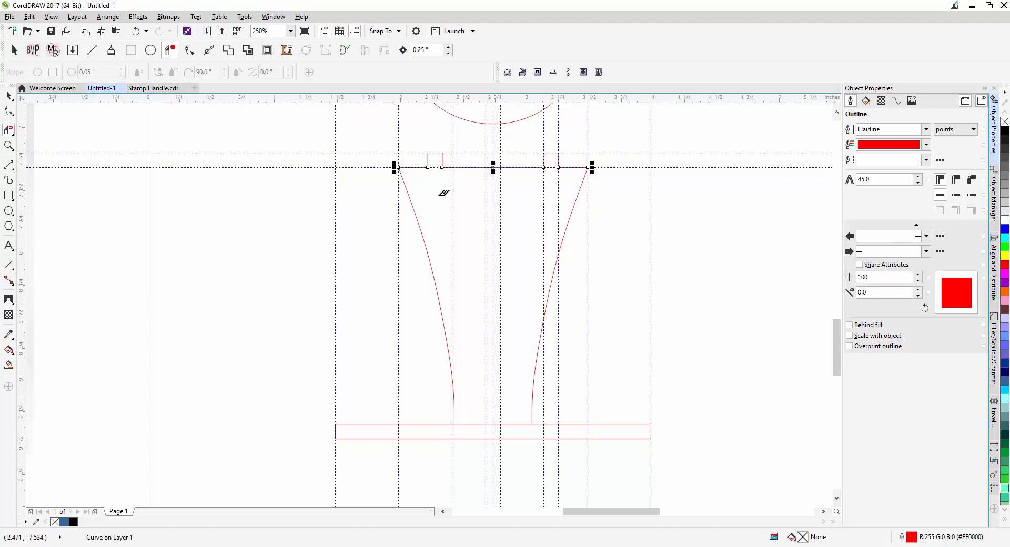
mouse_move(440, 195)
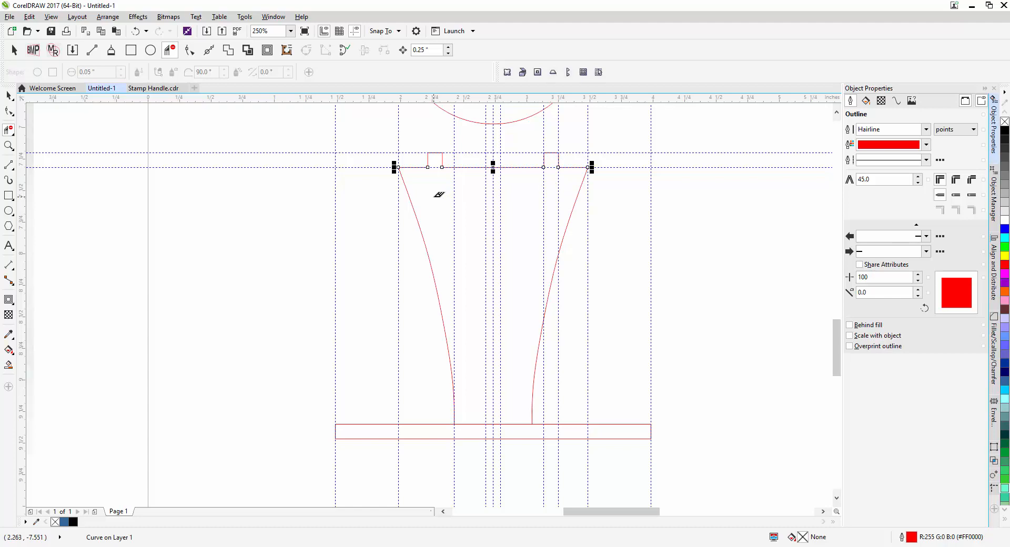
mouse_move(432, 196)
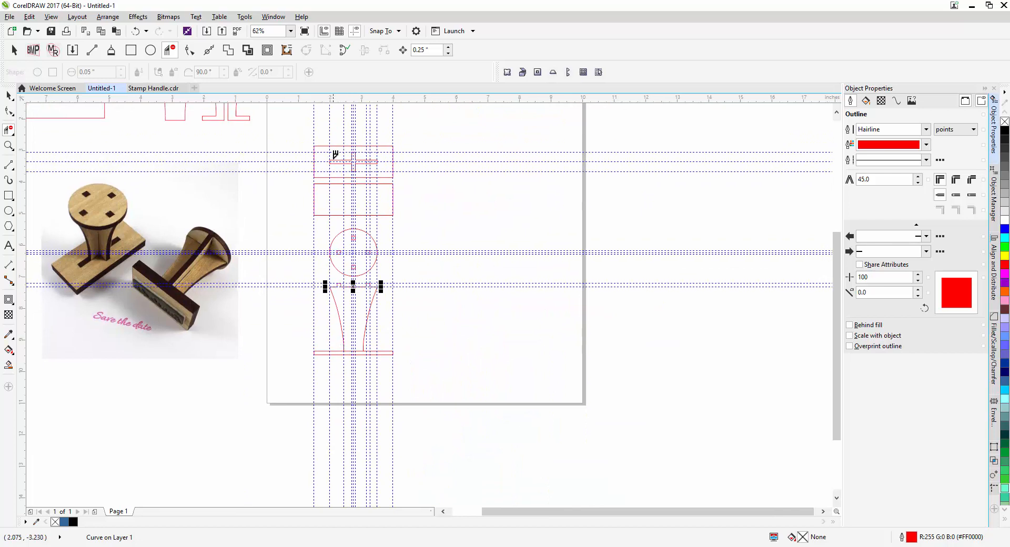
mouse_move(325, 272)
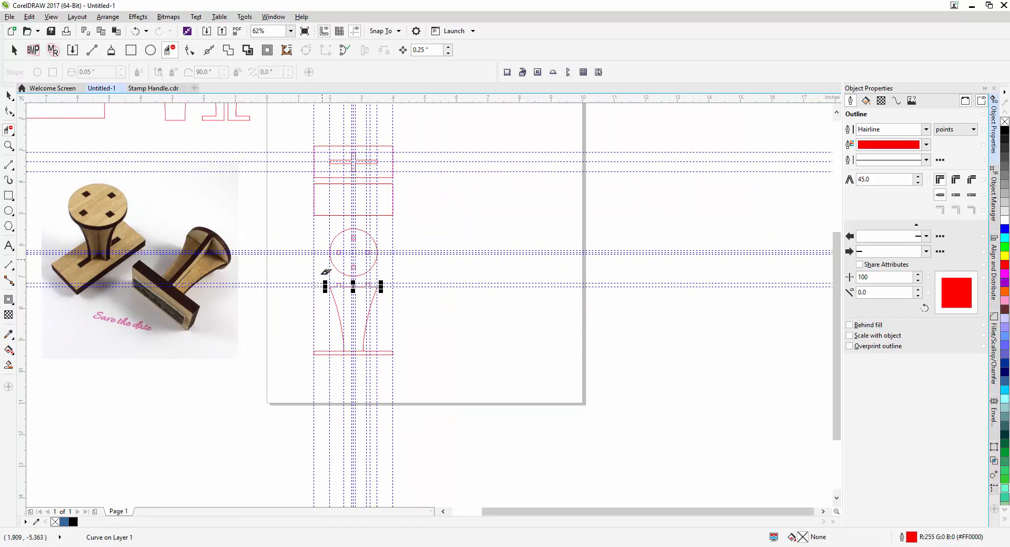
Step: Zoom to 500% on the base and draw the outward foot edges along the base rectangle
click(258, 31)
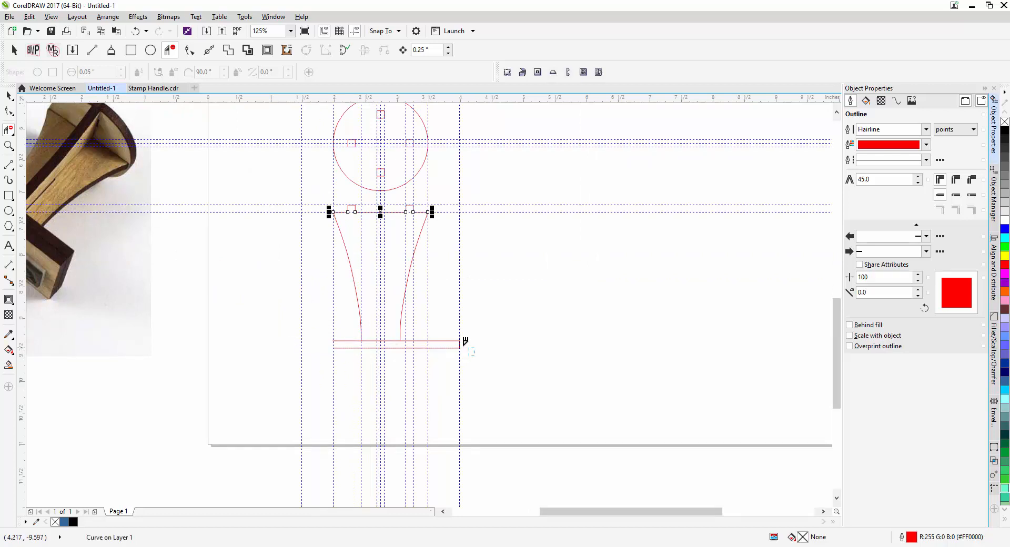
text(500)
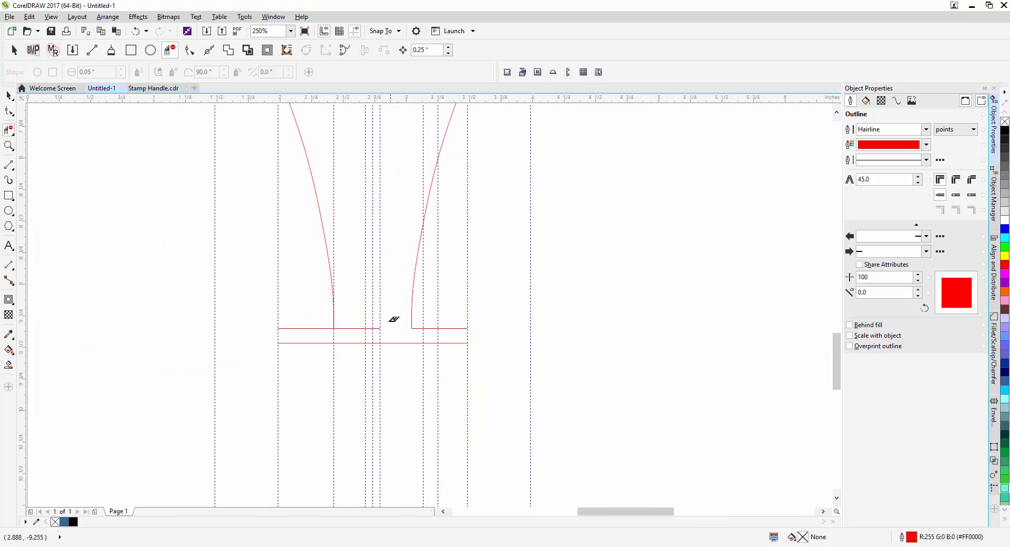
mouse_move(366, 323)
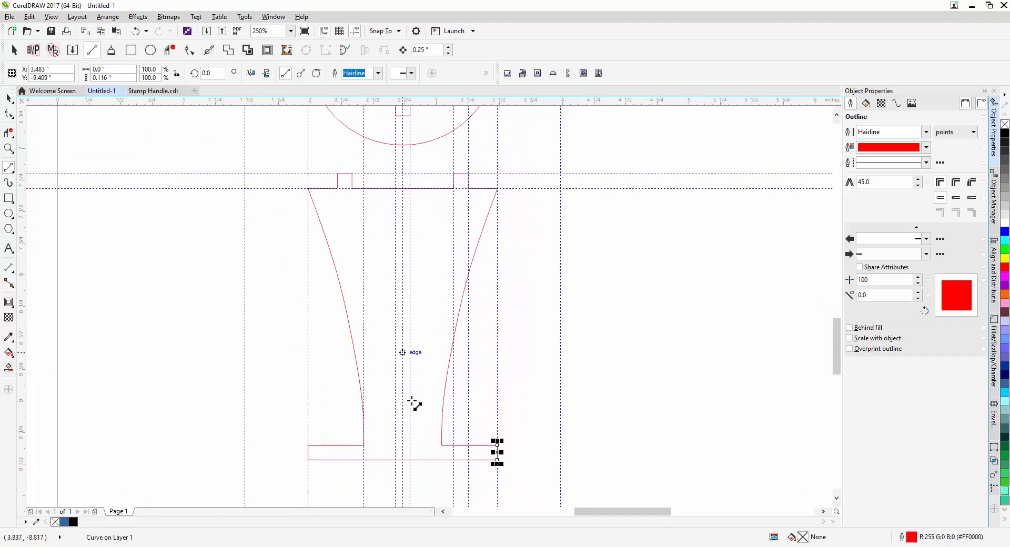
click(260, 30)
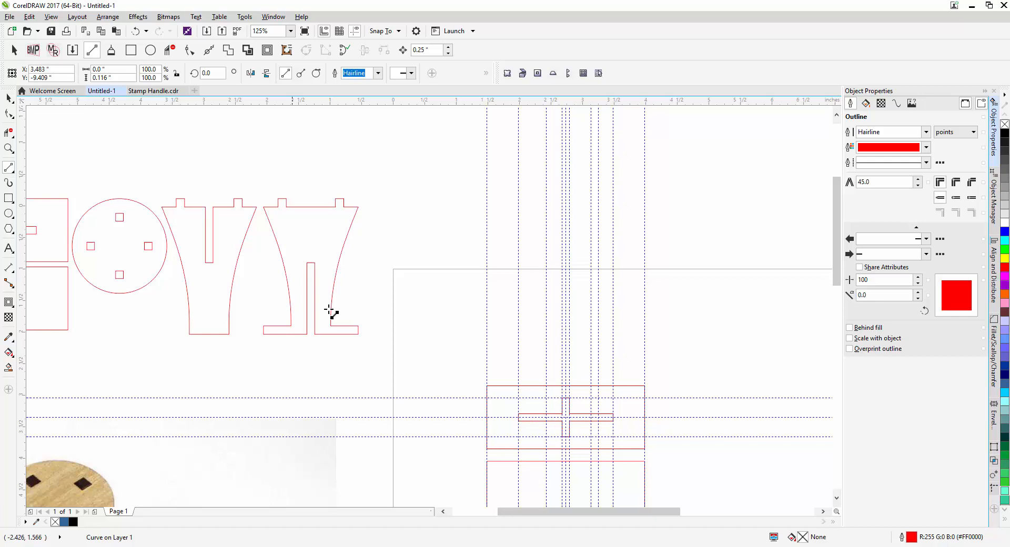
Step: Place a slot-height guideline and draw the narrow central slot up from the base midpoint
drag(331, 311, 458, 315)
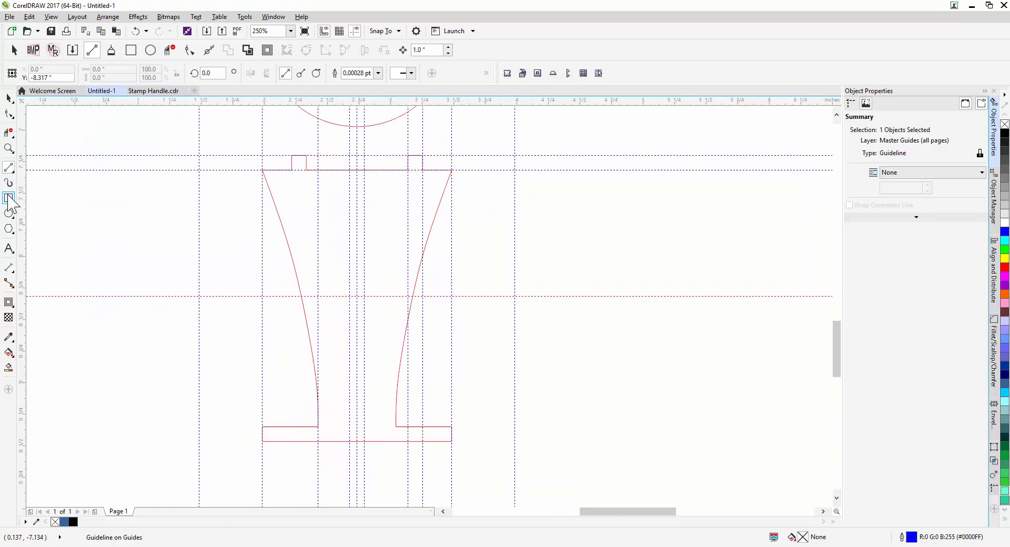
drag(349, 294, 375, 442)
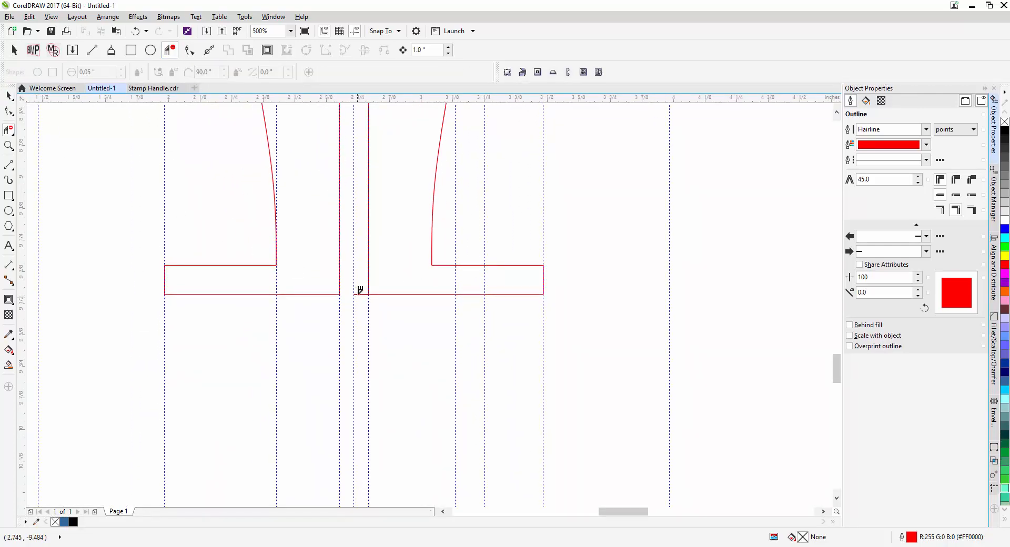
click(290, 31)
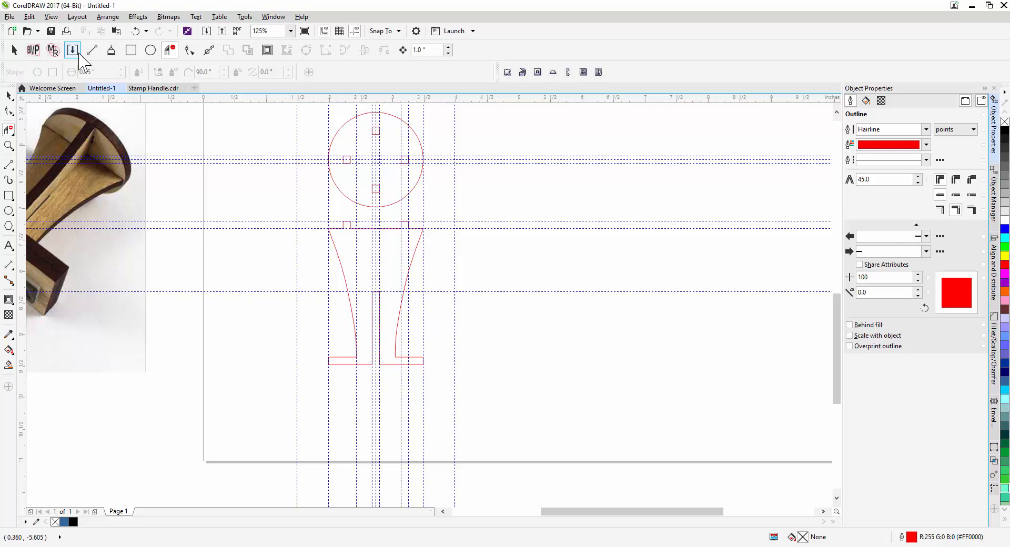
Step: Create a Boundary object from the profile pieces and fill the enclosed handle area
click(73, 50)
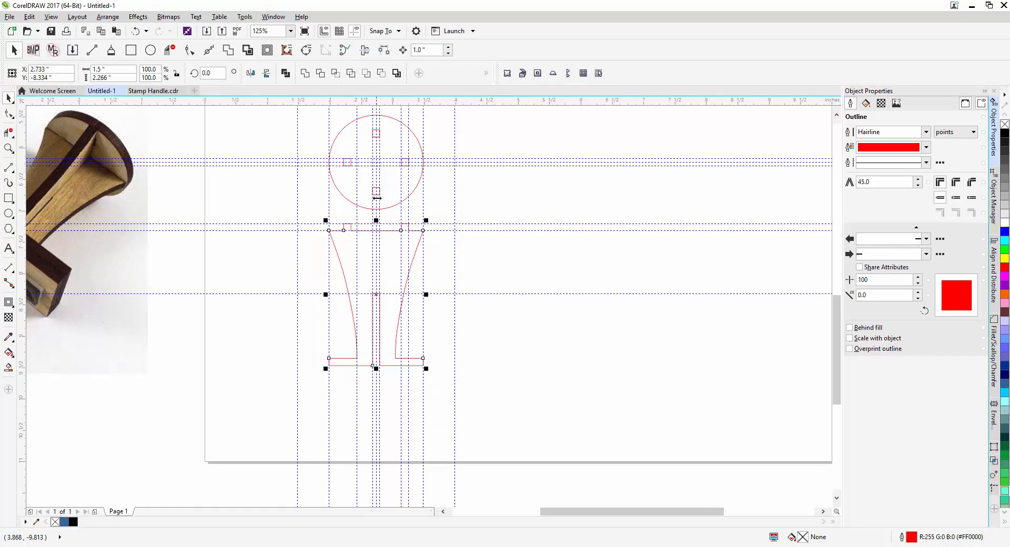
click(397, 73)
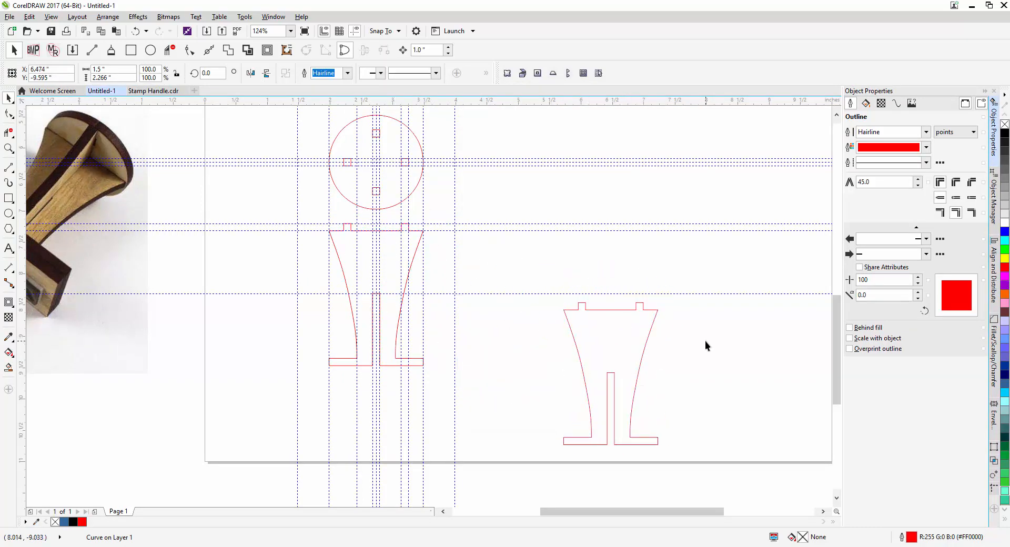
click(610, 373)
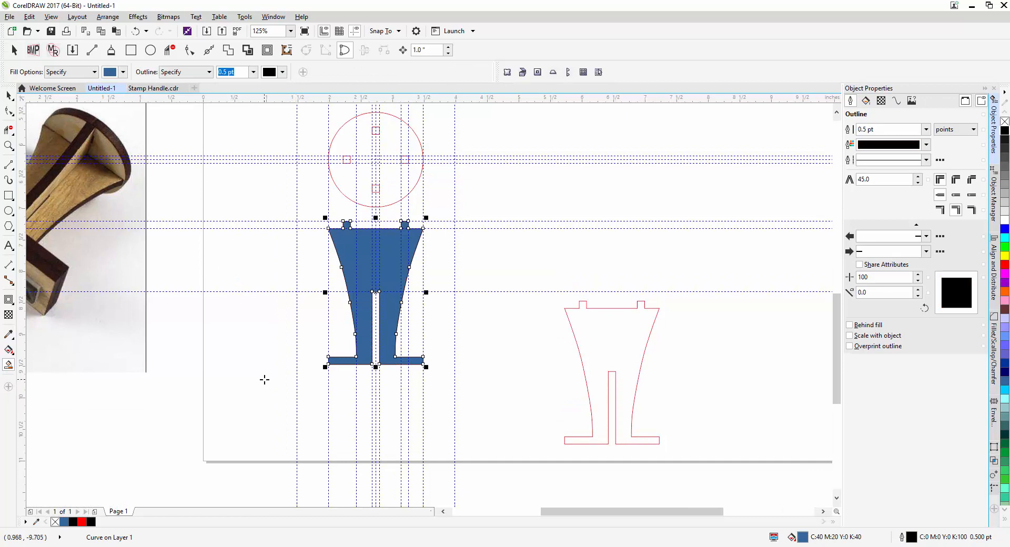
mouse_move(59, 33)
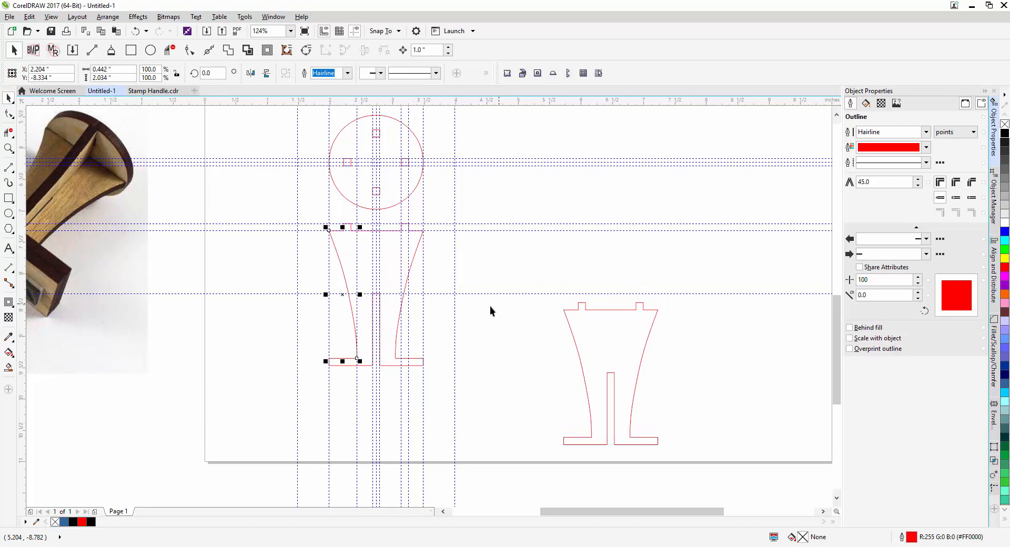
mouse_move(309, 220)
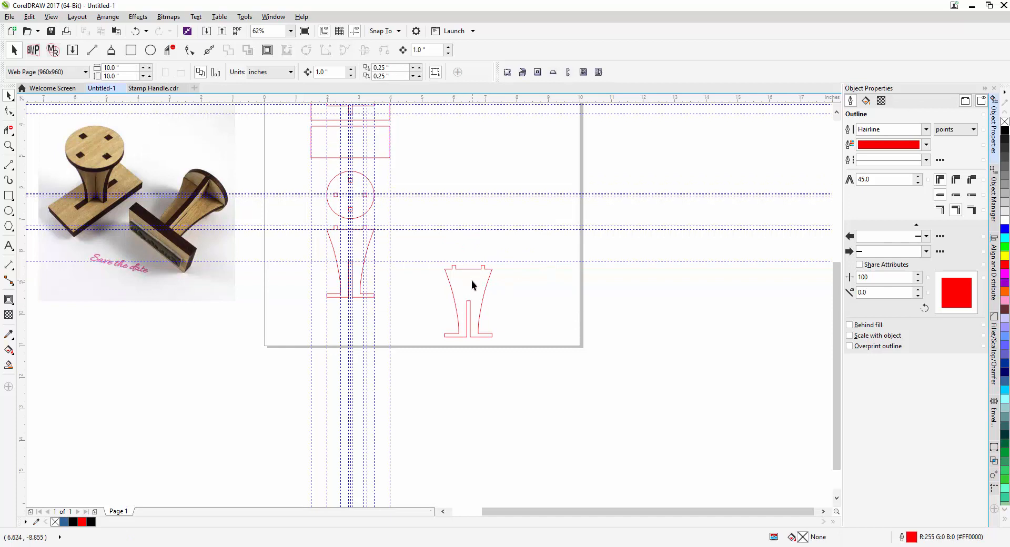
Step: Drag the handle boundary copy over beside the guideline layout
drag(468, 300, 242, 357)
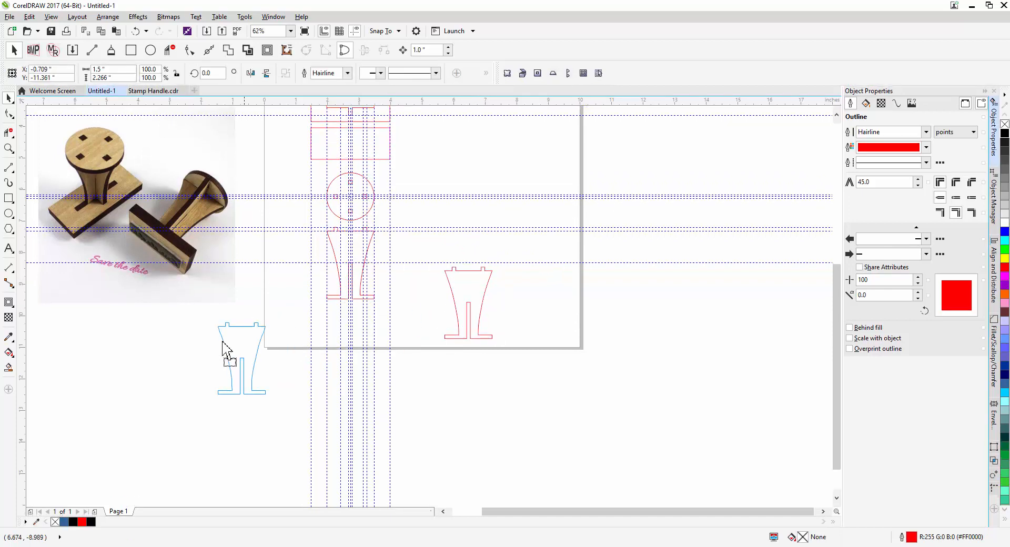